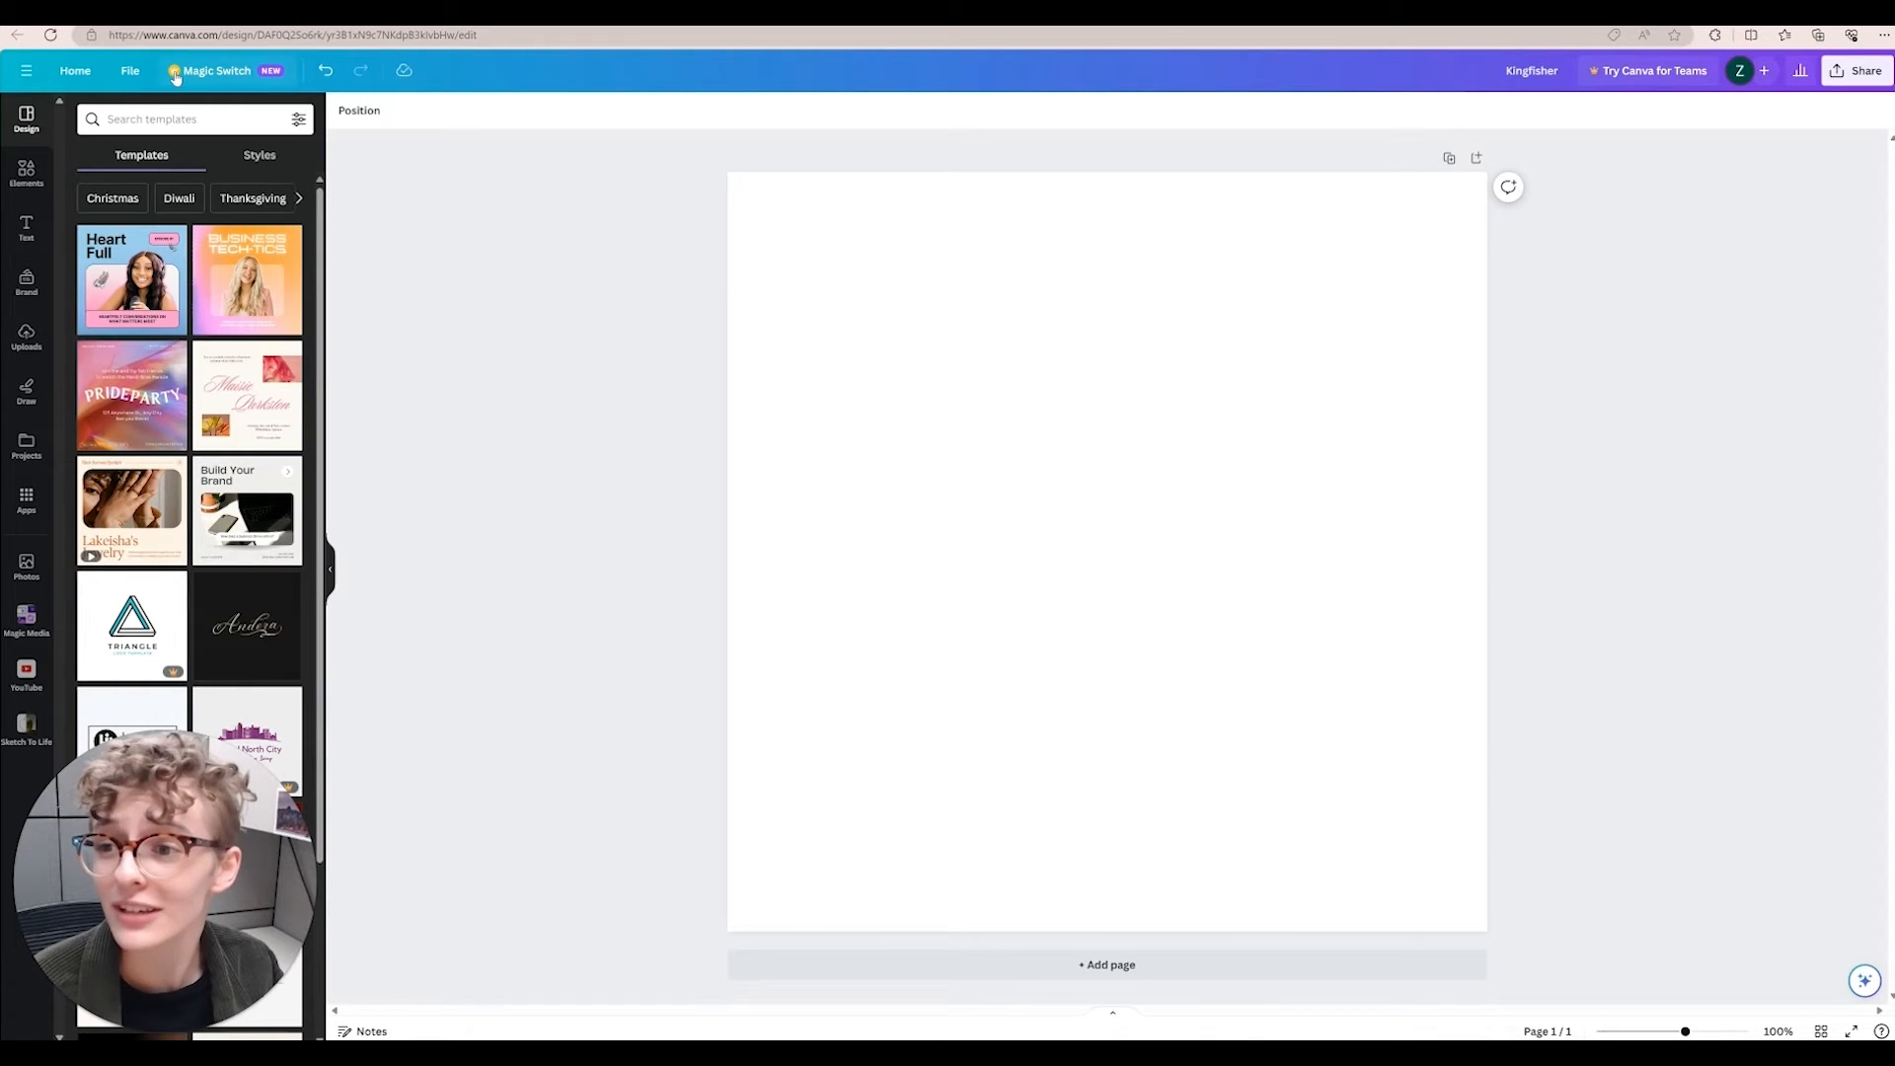
Turn on rulers, guides and the print bleed outline from File > View settings
{"action": "left_click", "coordinate": [130, 70]}
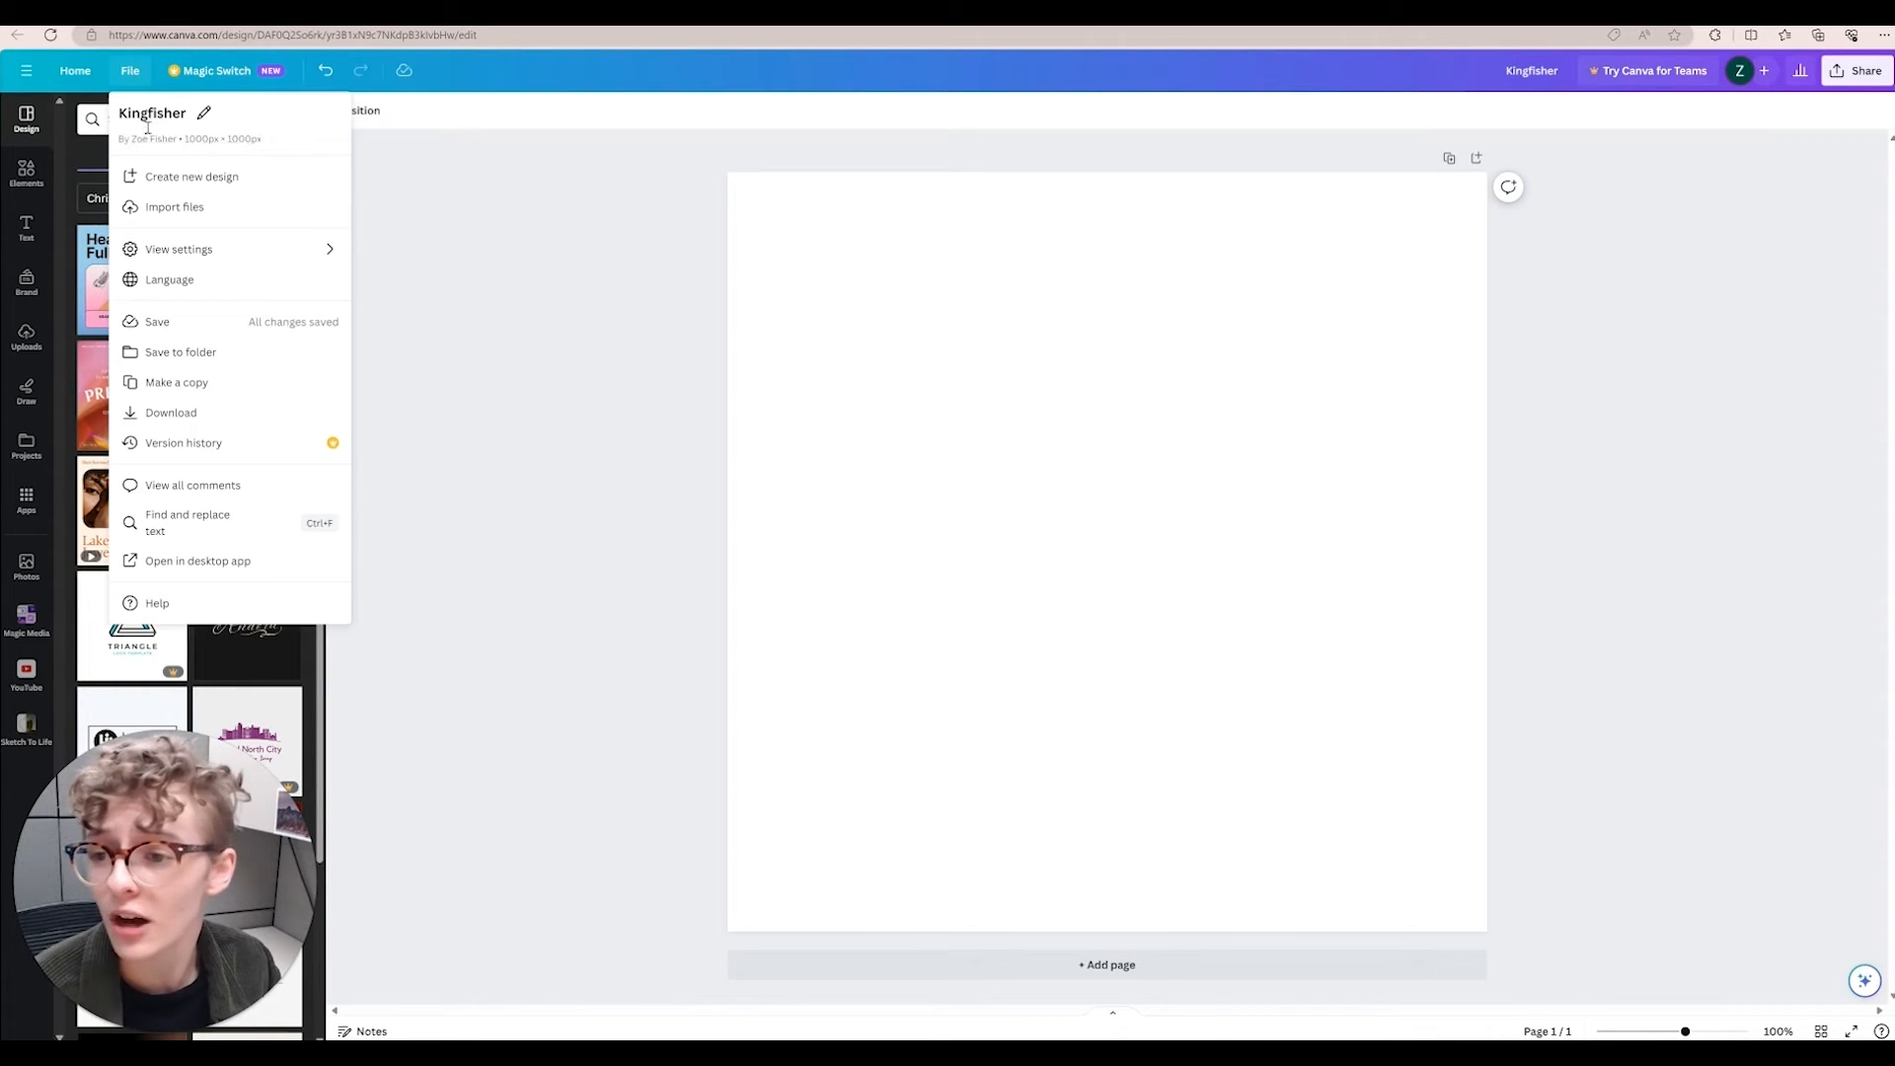
{"action": "left_click", "coordinate": [179, 249]}
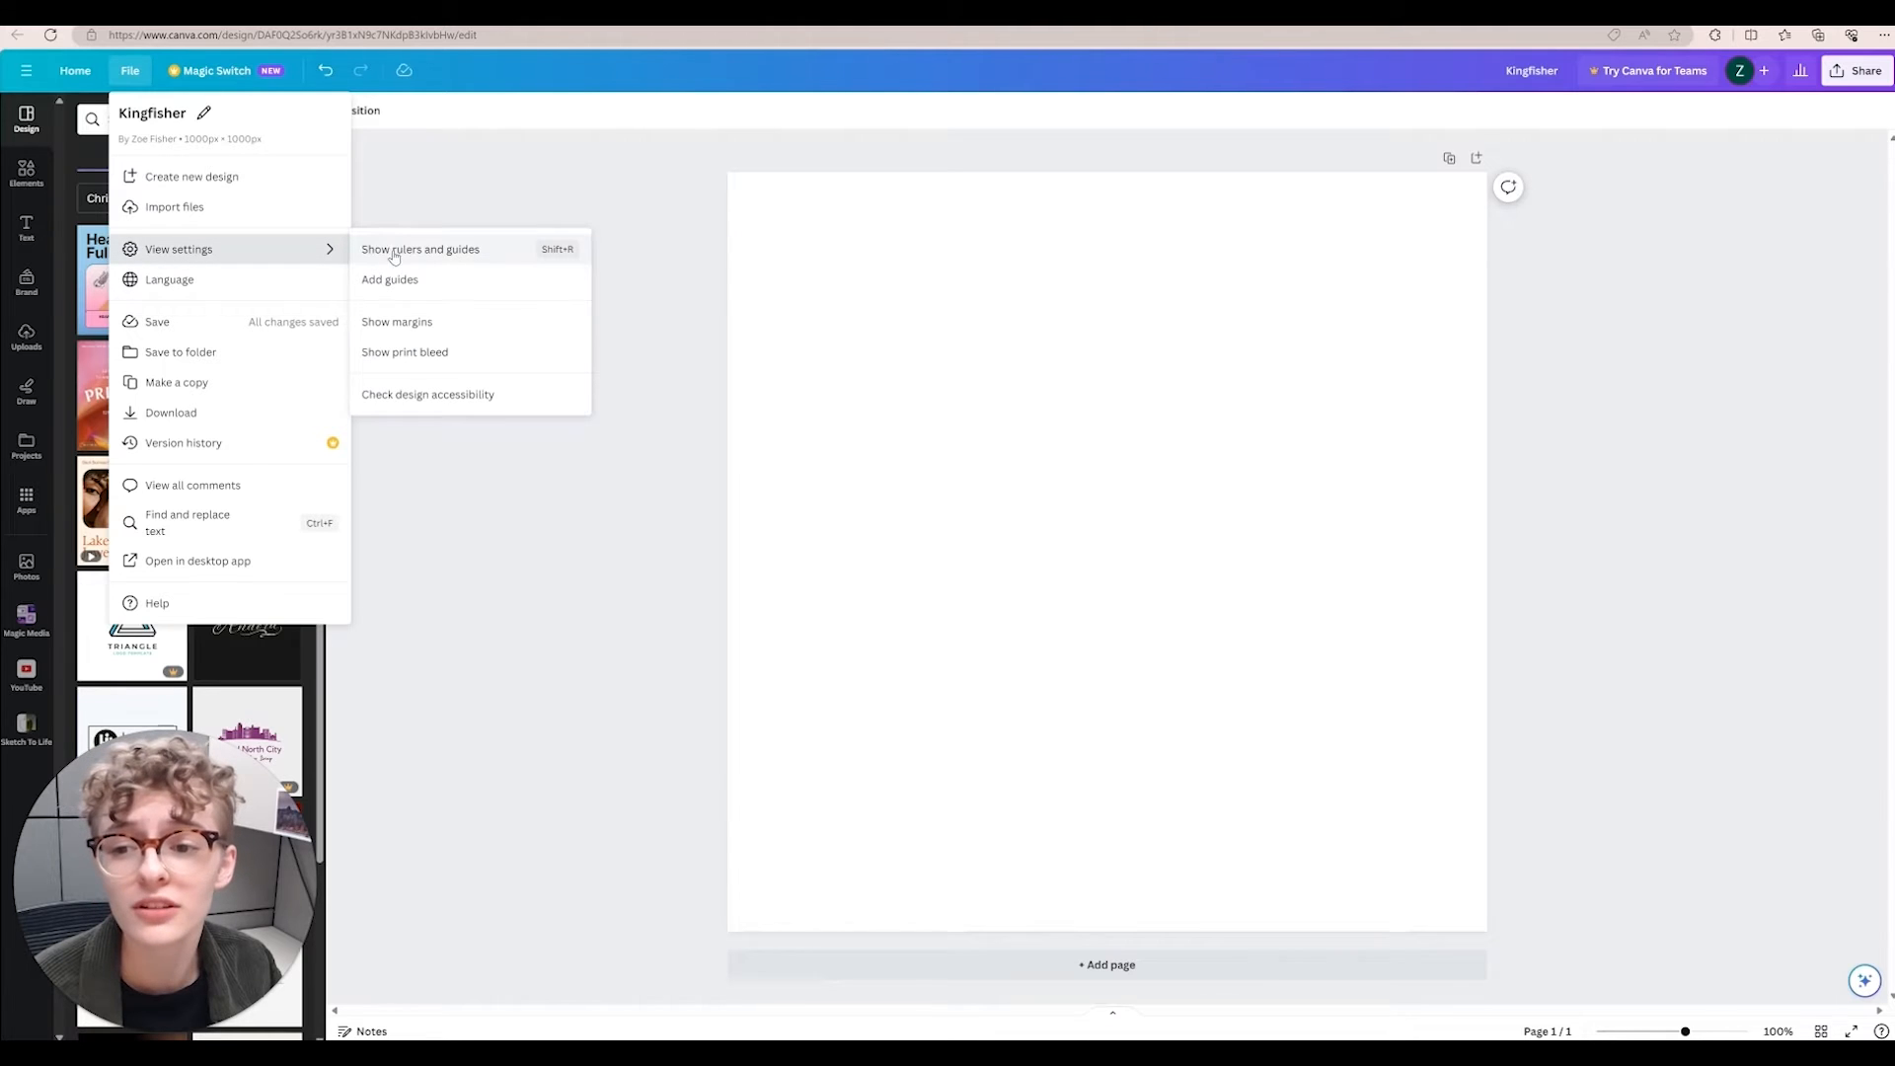
{"action": "left_click", "coordinate": [419, 248]}
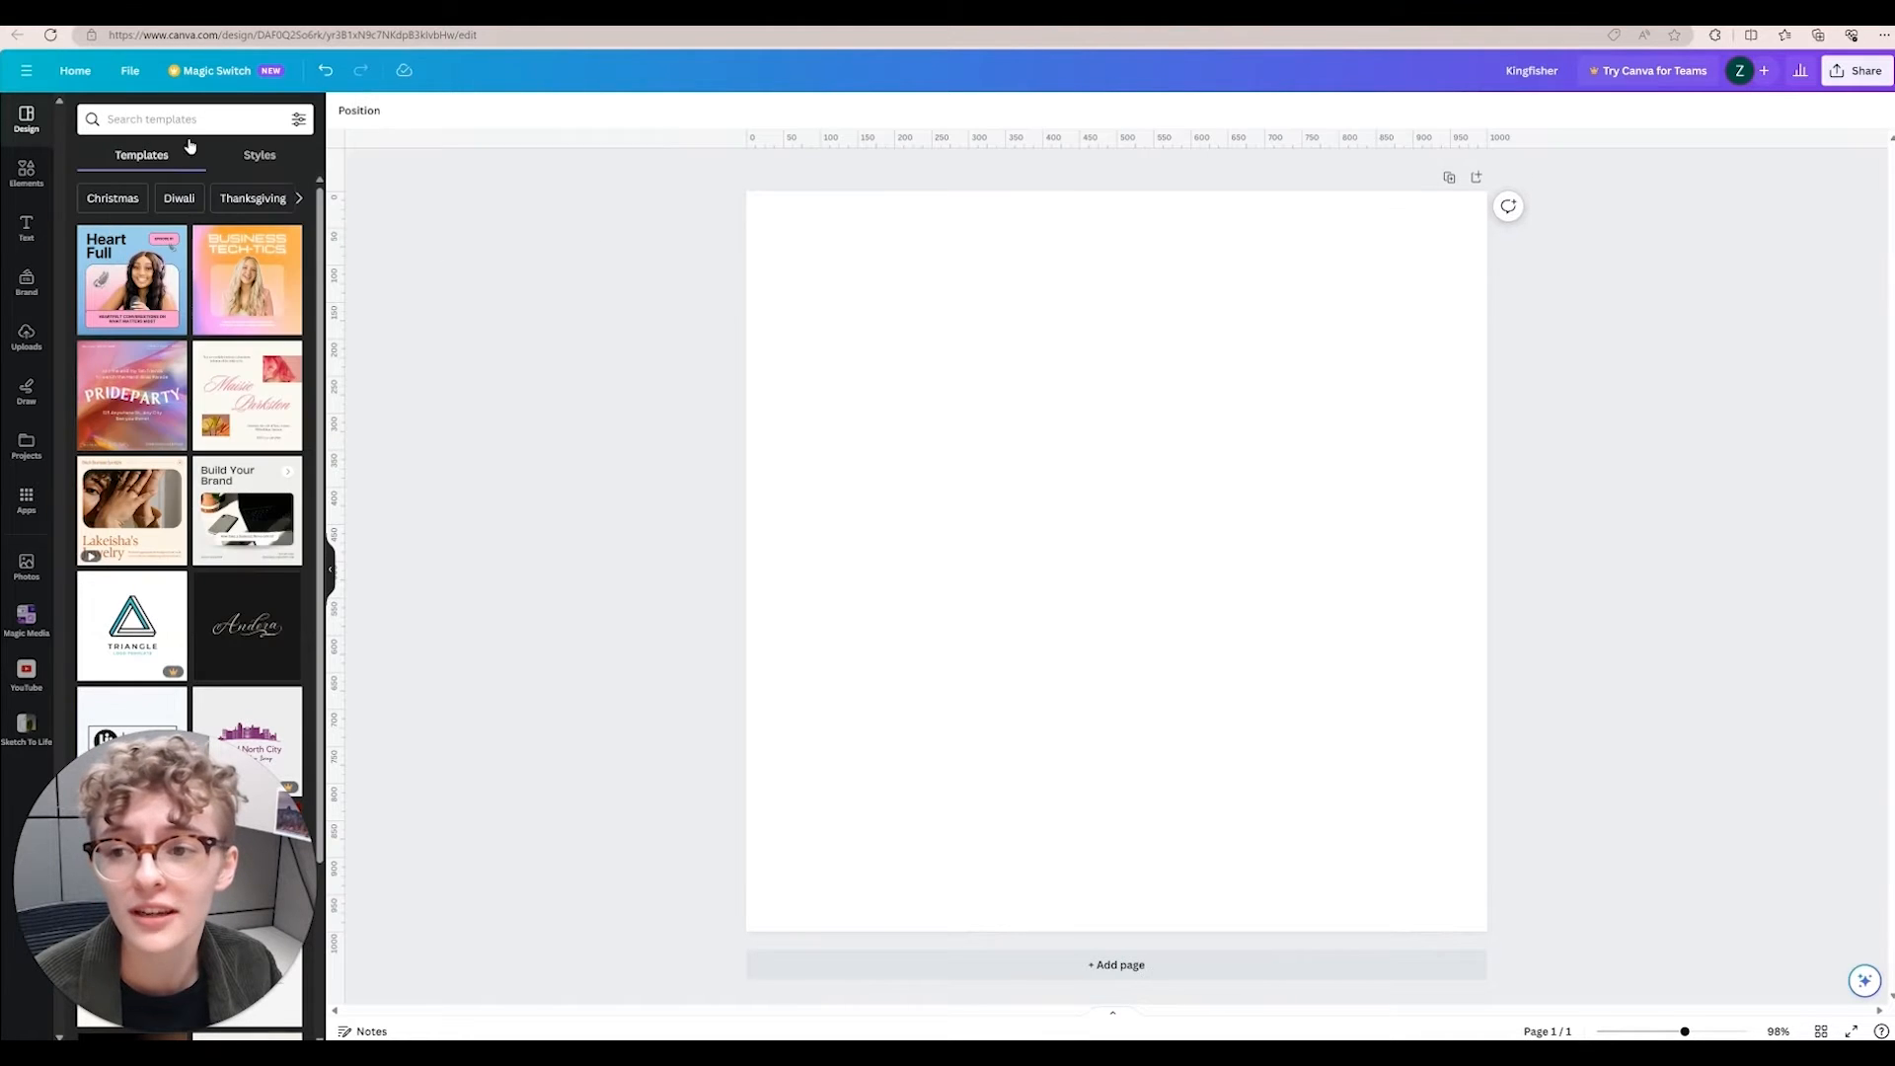
{"action": "left_click", "coordinate": [129, 70]}
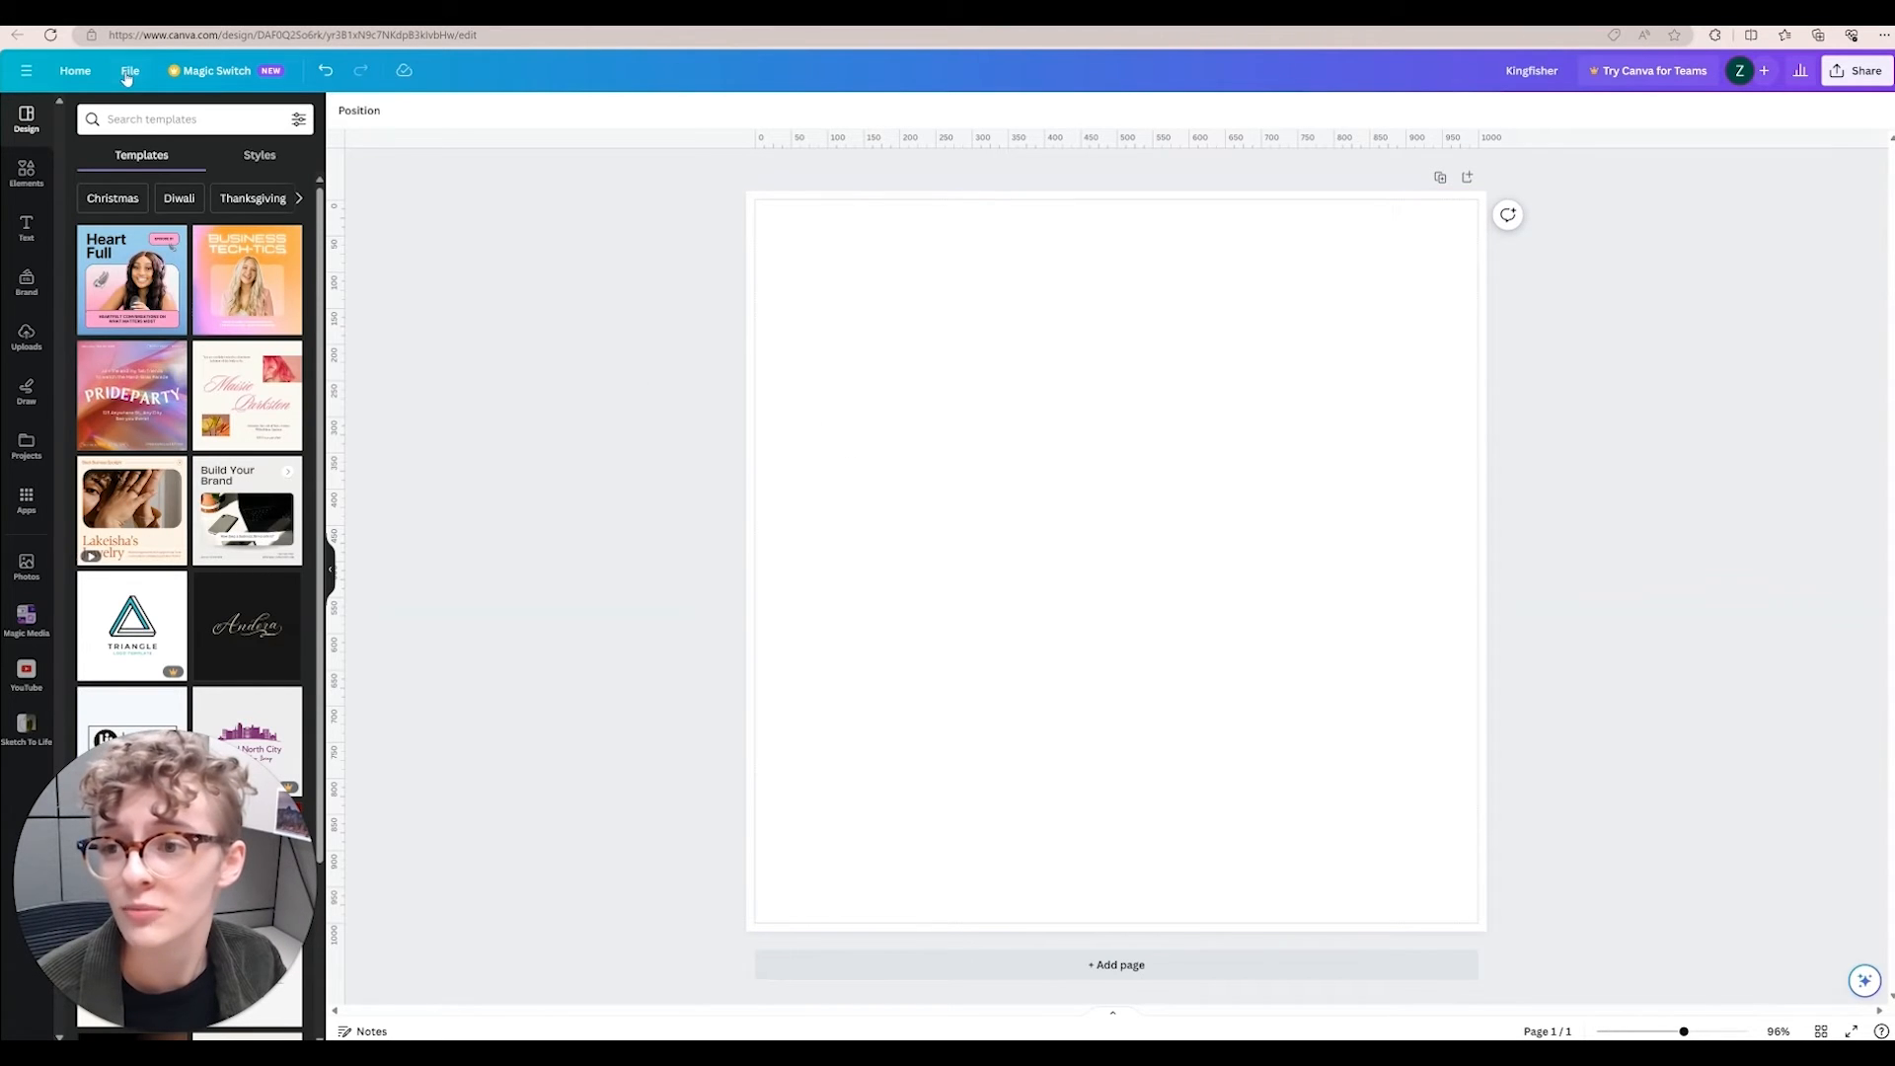
Add custom guides with 10 px margins from File > View settings
{"action": "left_click", "coordinate": [130, 70]}
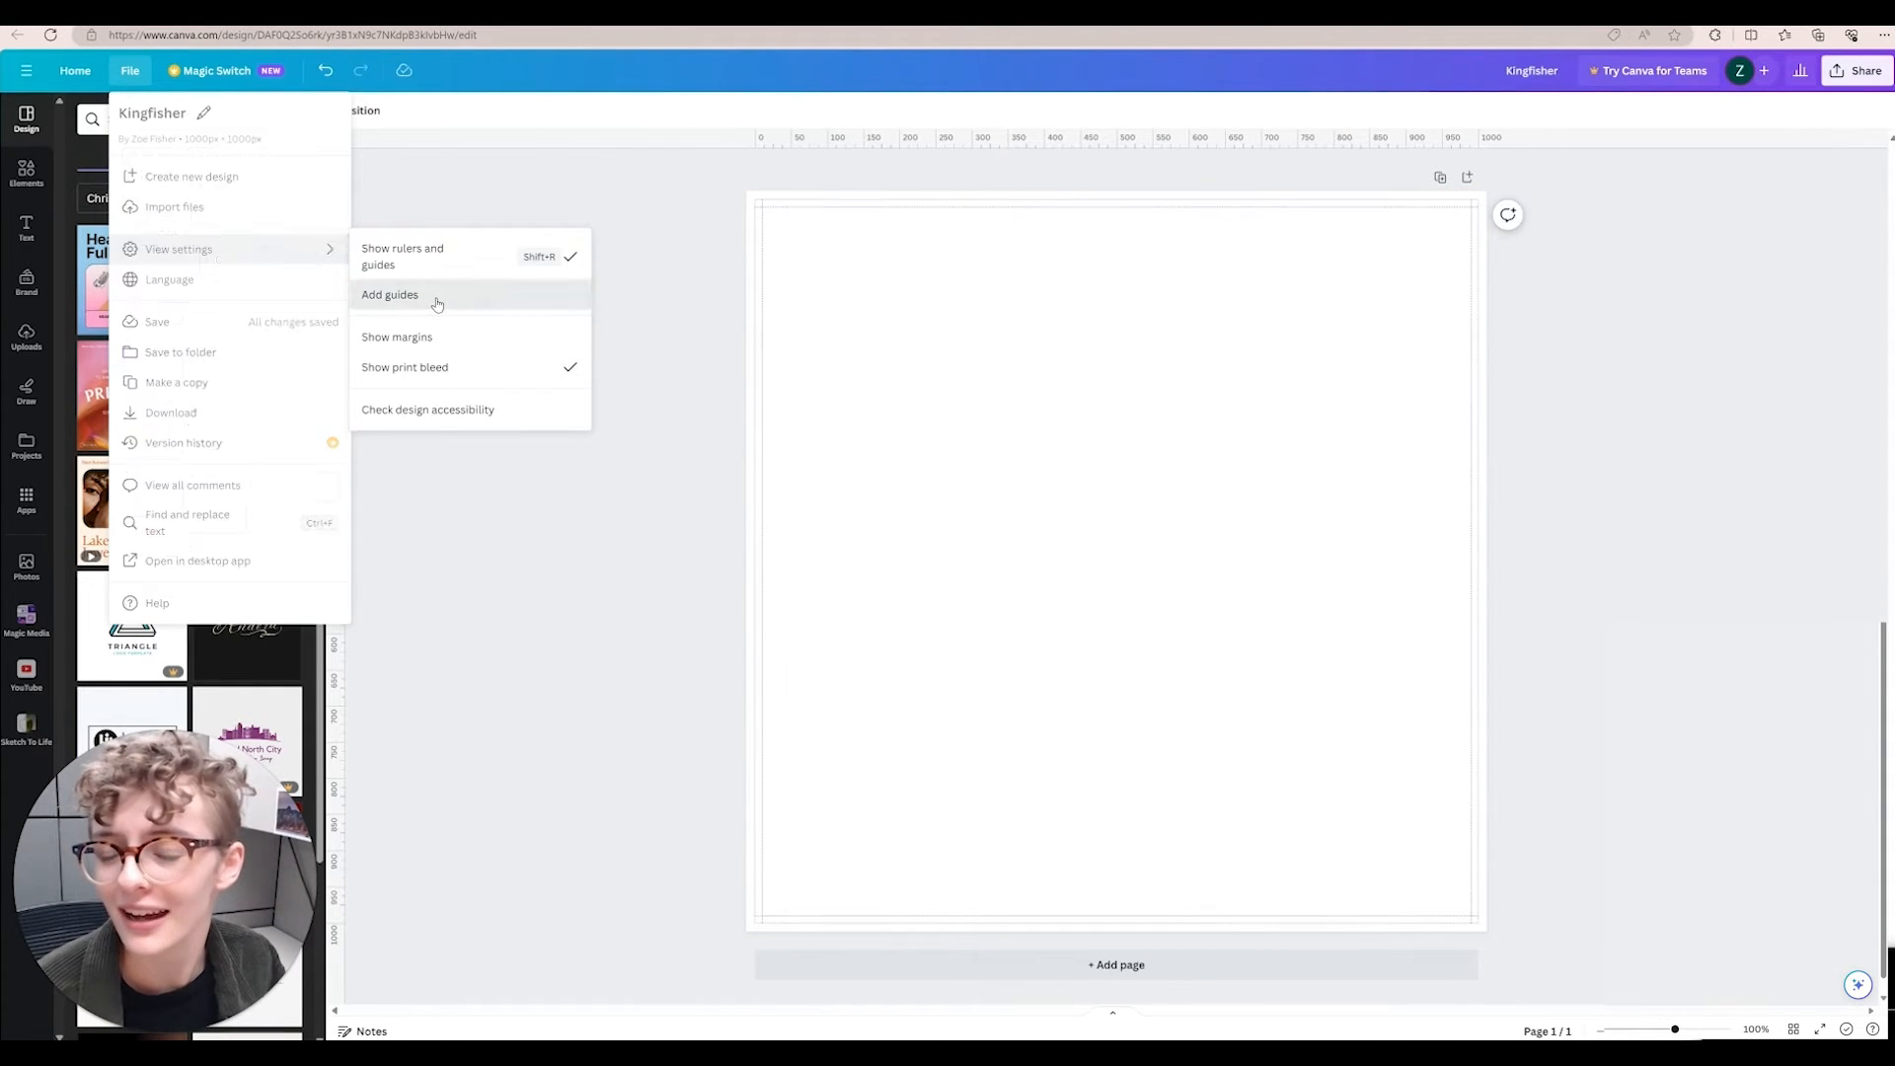
{"action": "left_click", "coordinate": [389, 294]}
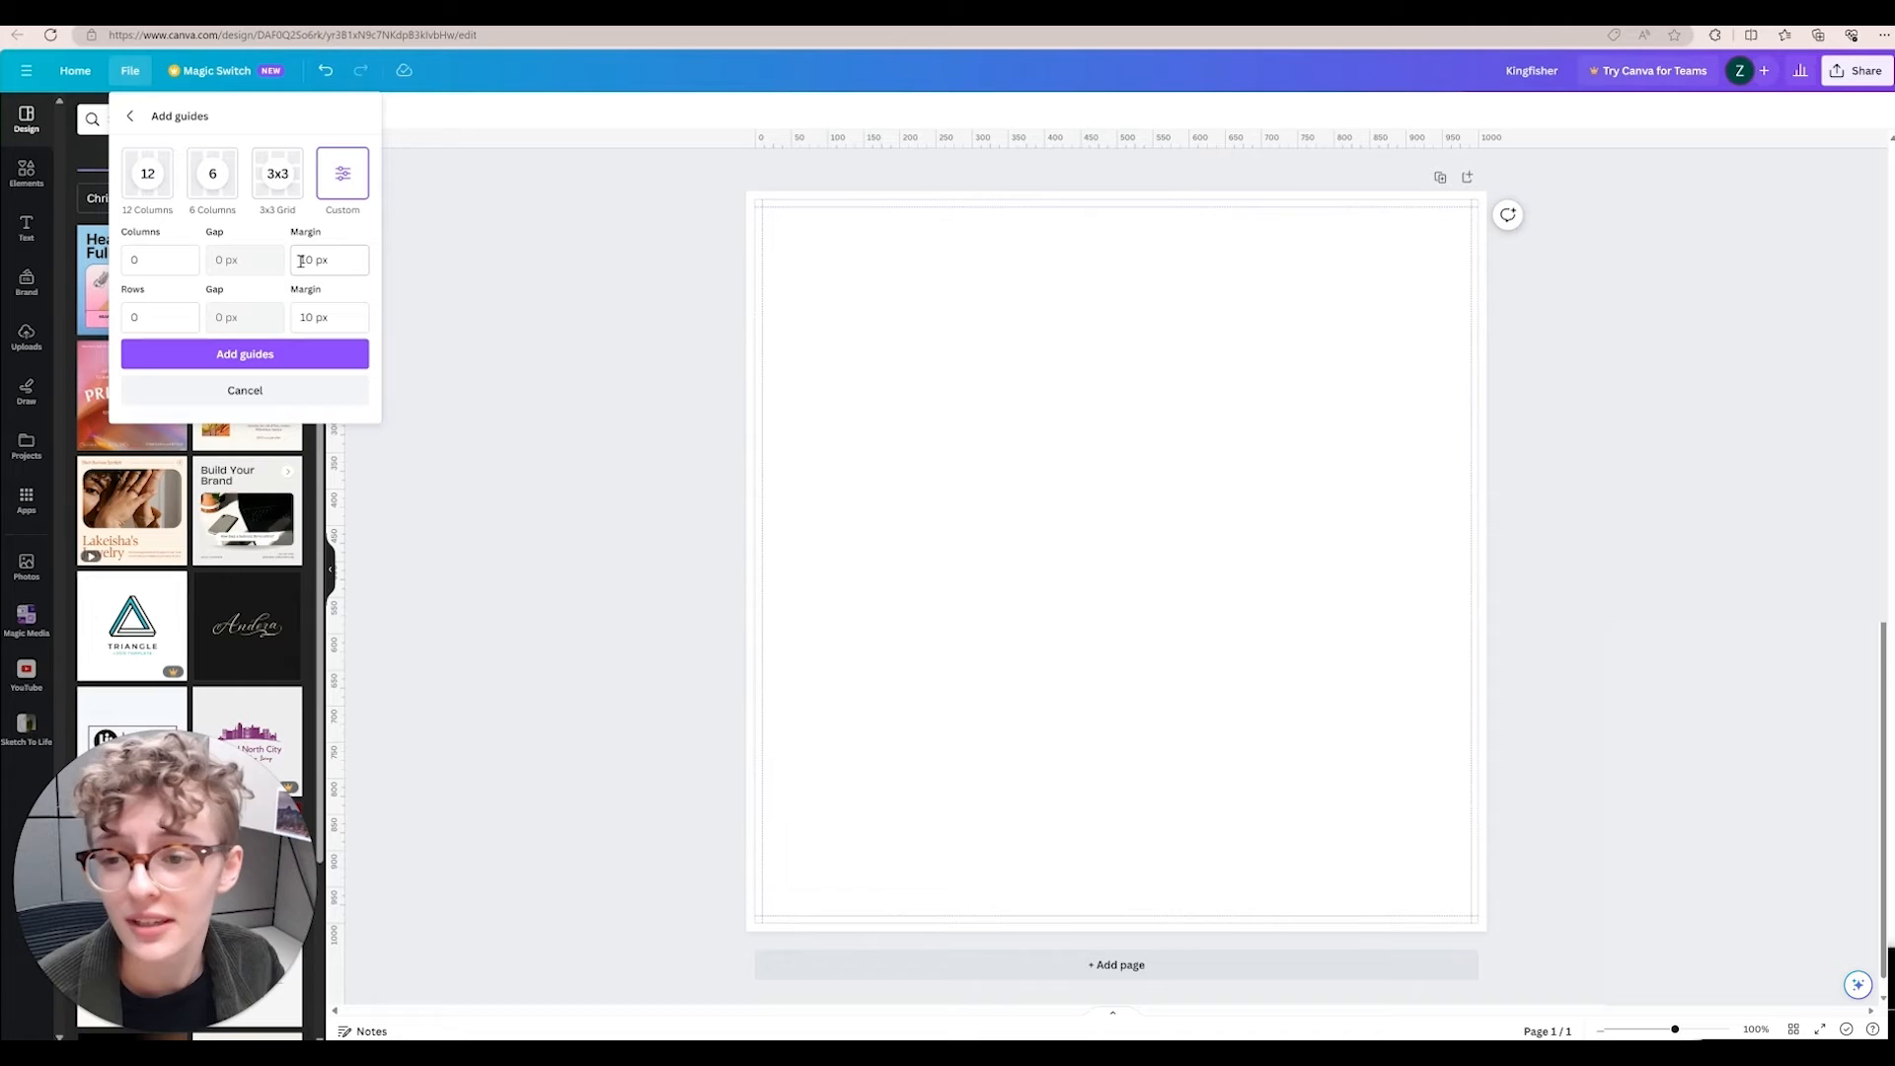
{"action": "left_click", "coordinate": [329, 259]}
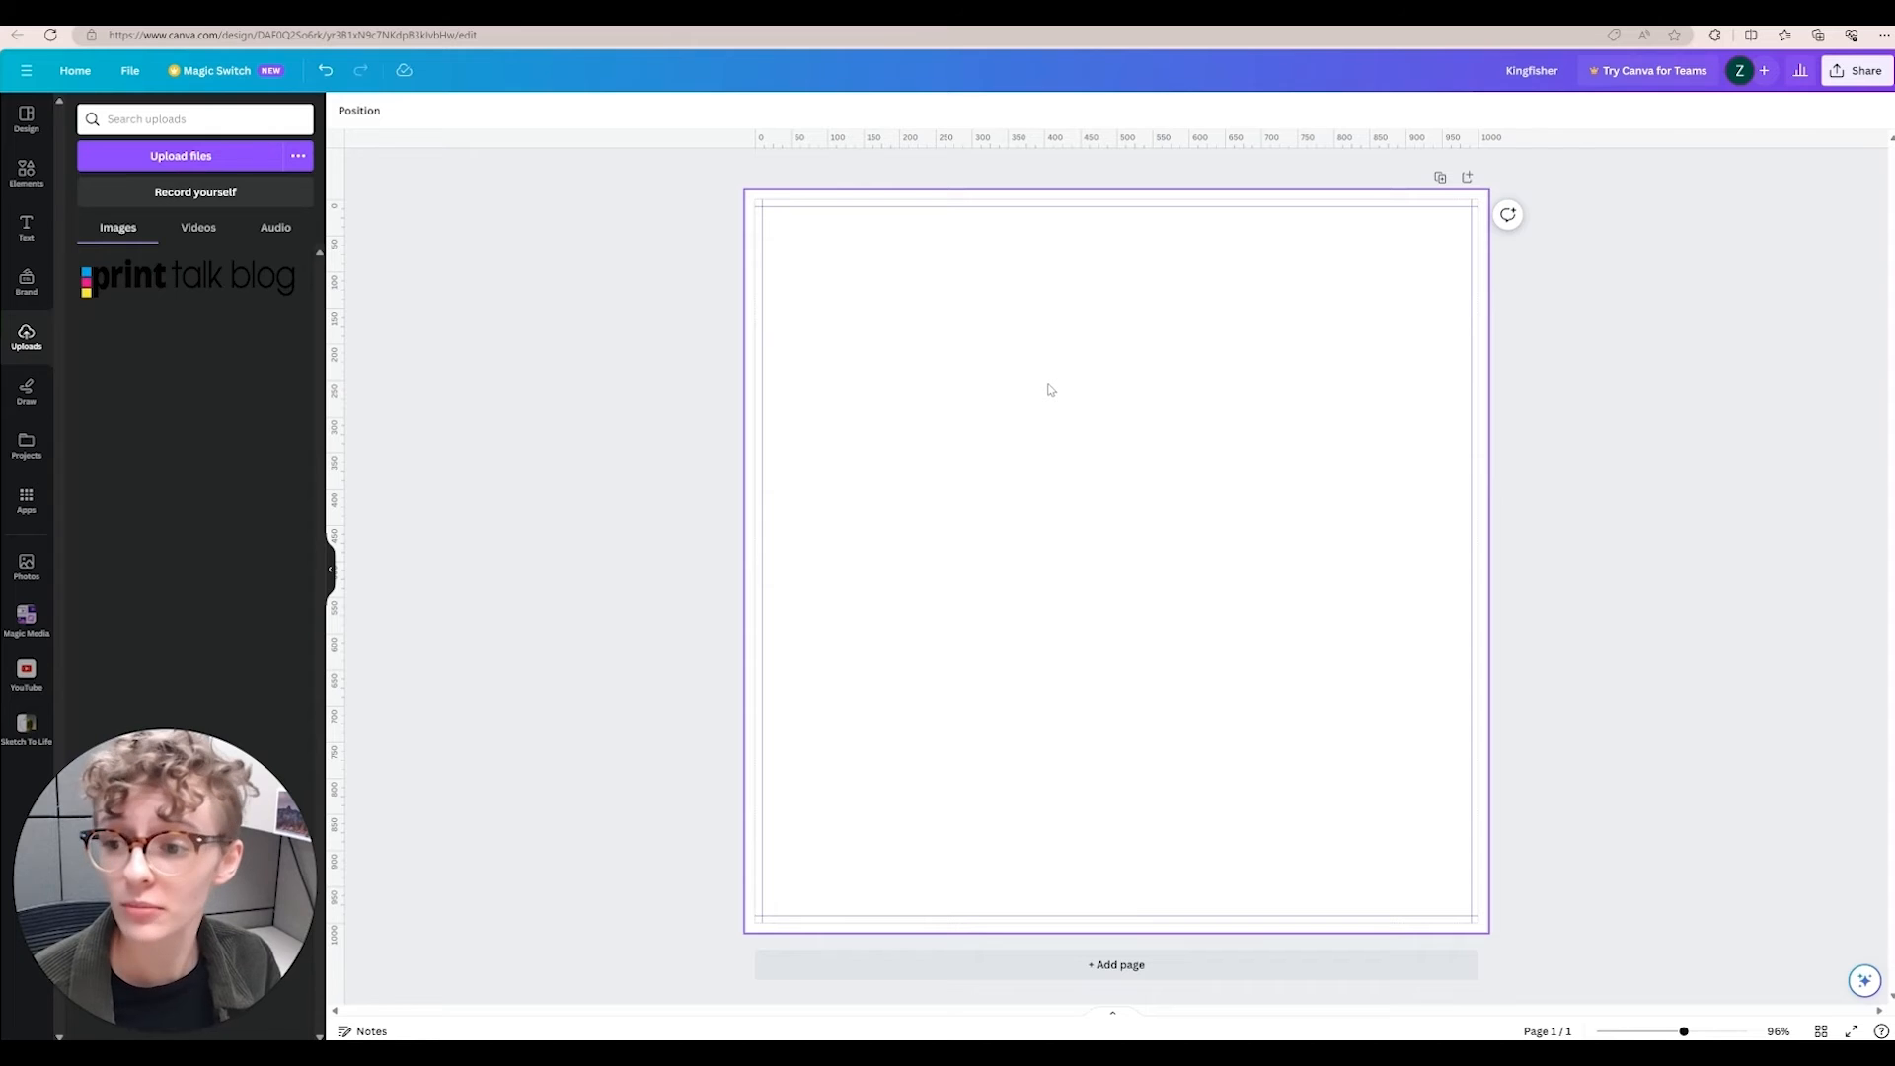
{"action": "mouse_move", "coordinate": [1057, 346]}
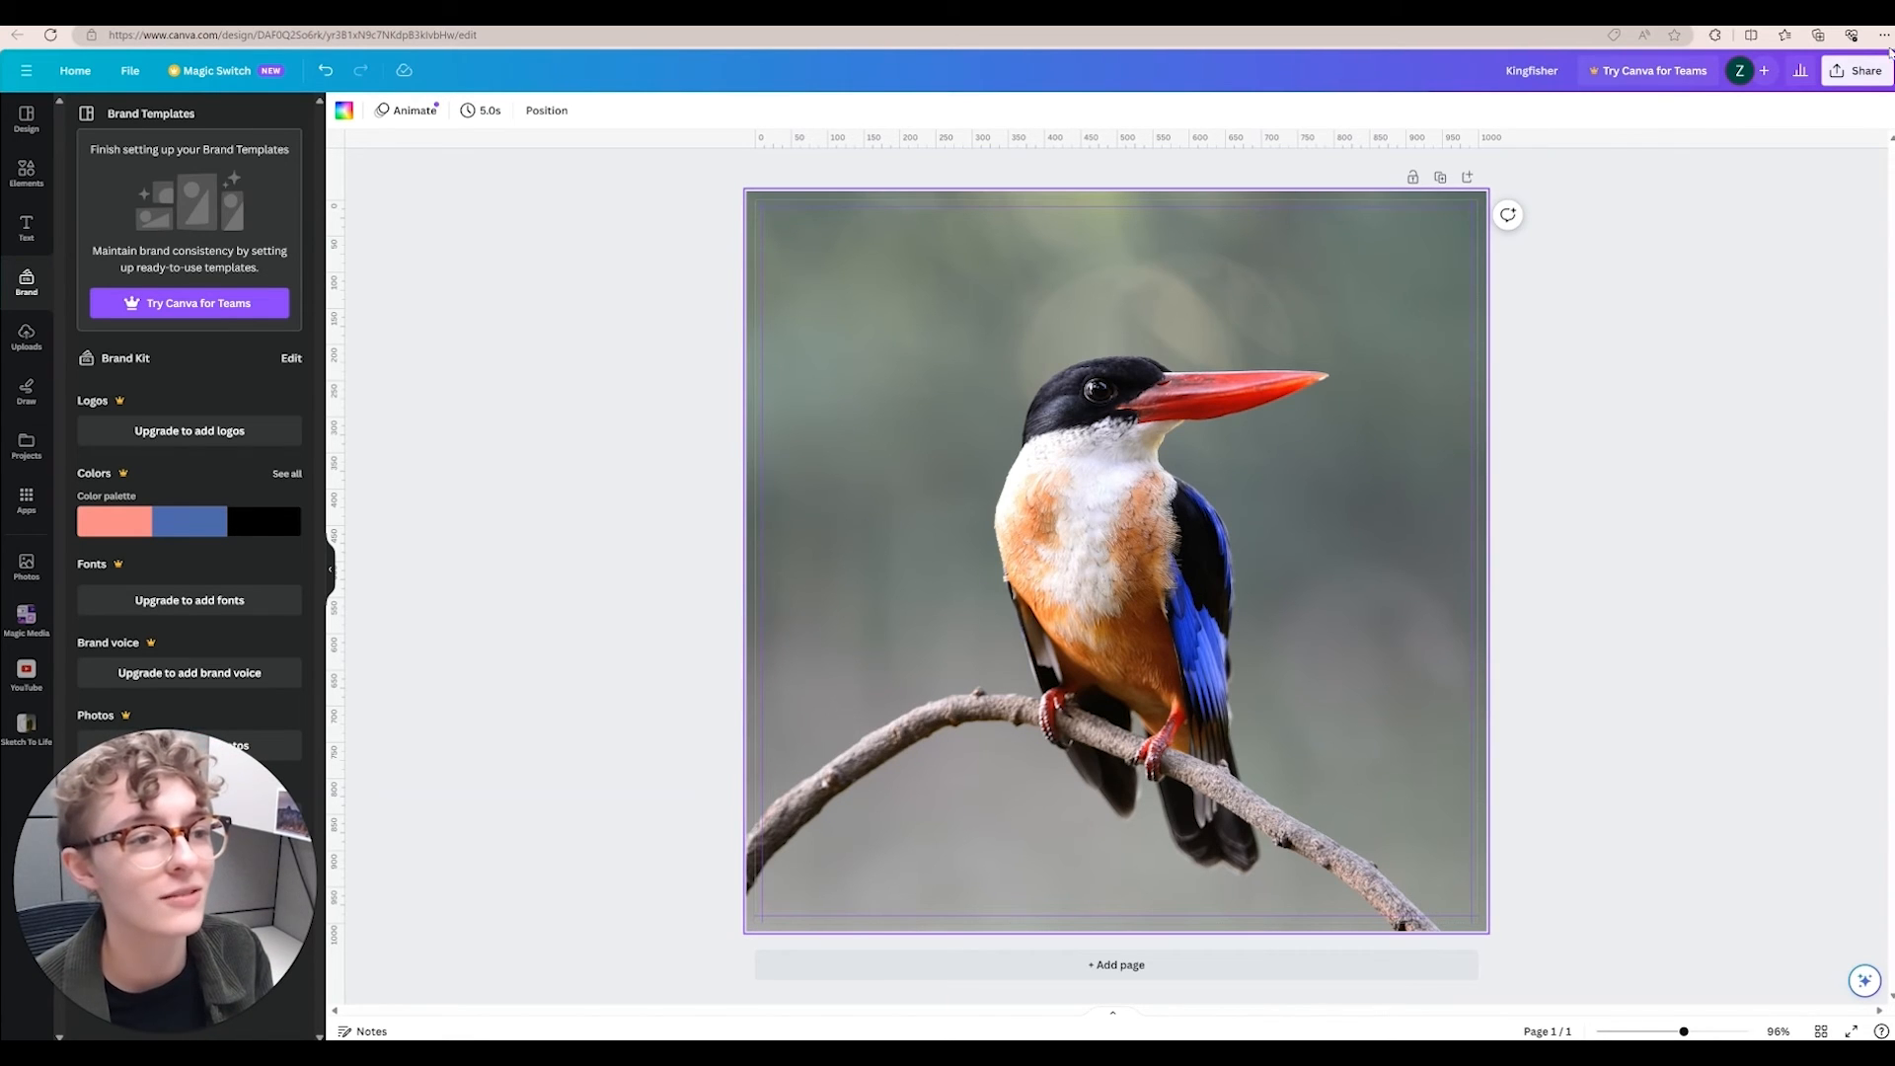
Open the Share panel for the kingfisher design
{"action": "left_click", "coordinate": [1864, 70]}
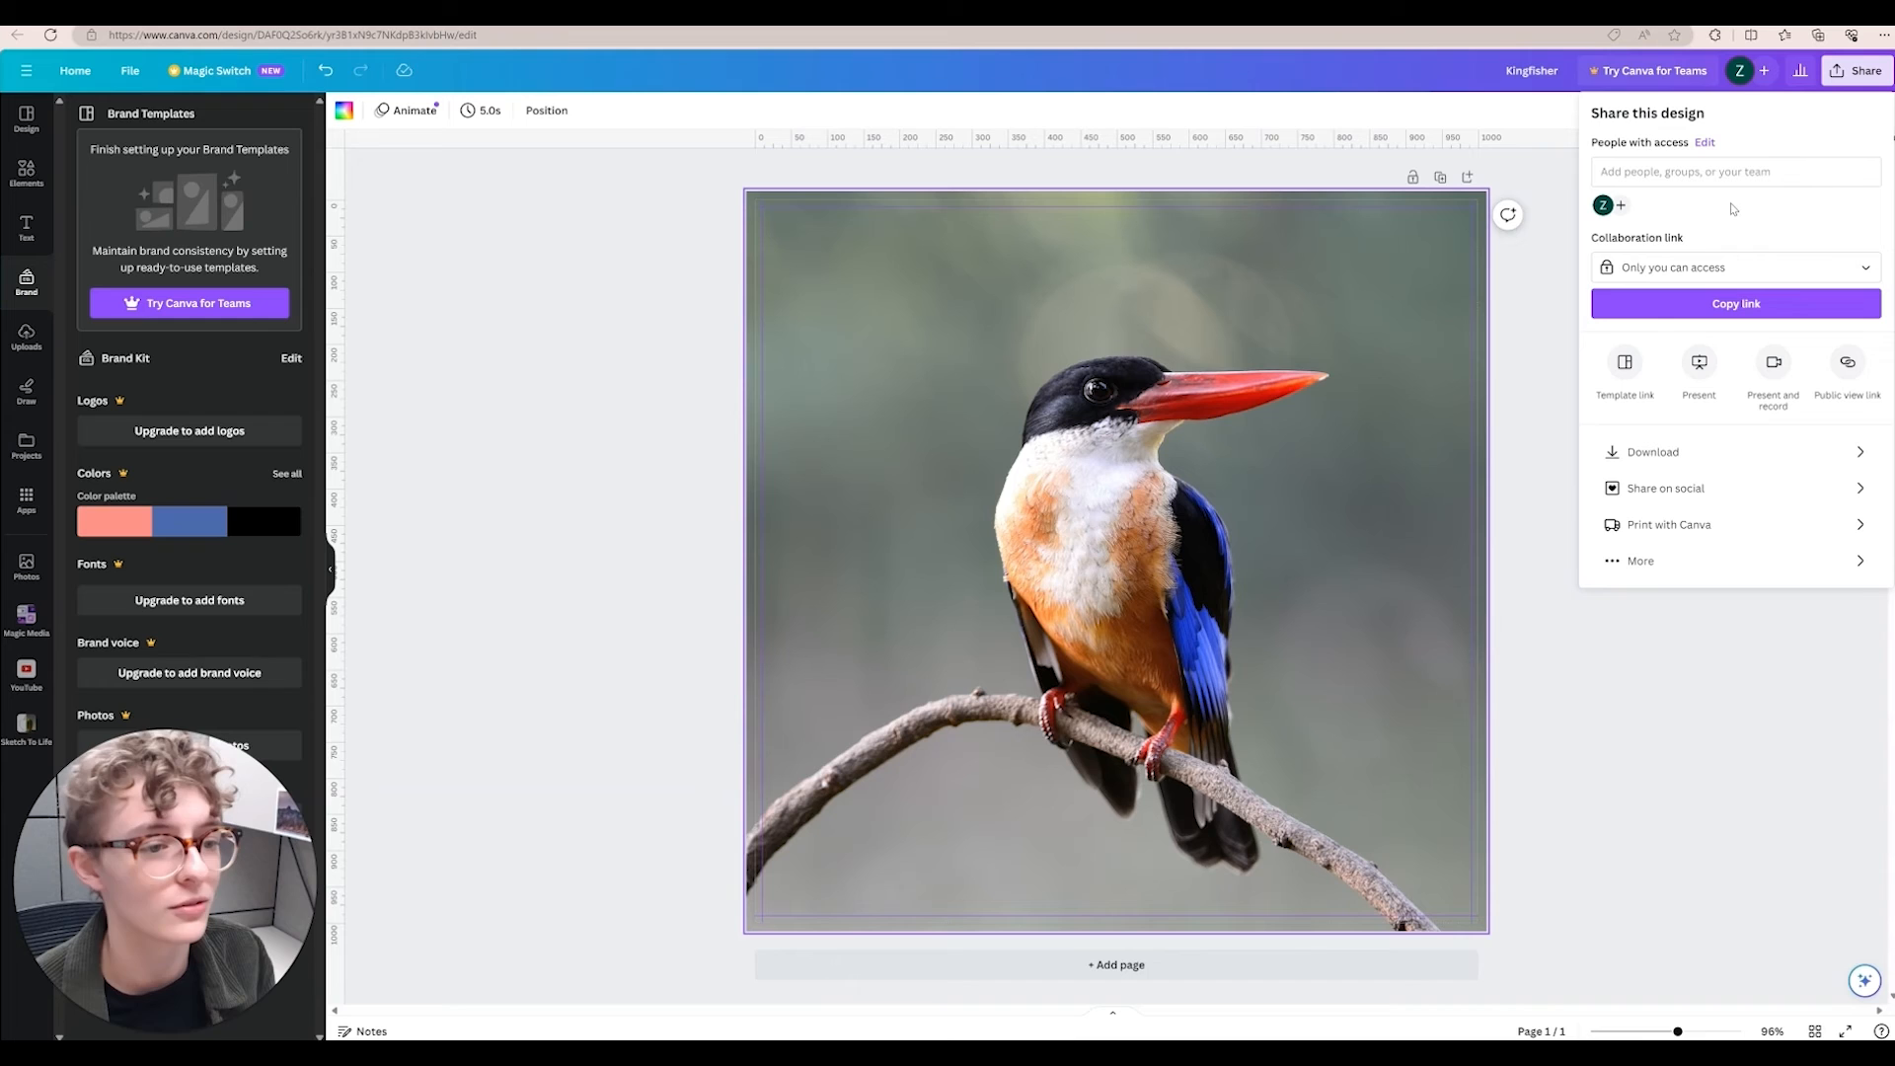
Download the design as a PNG, saved as Kingfisher.png
{"action": "left_click", "coordinate": [1653, 451]}
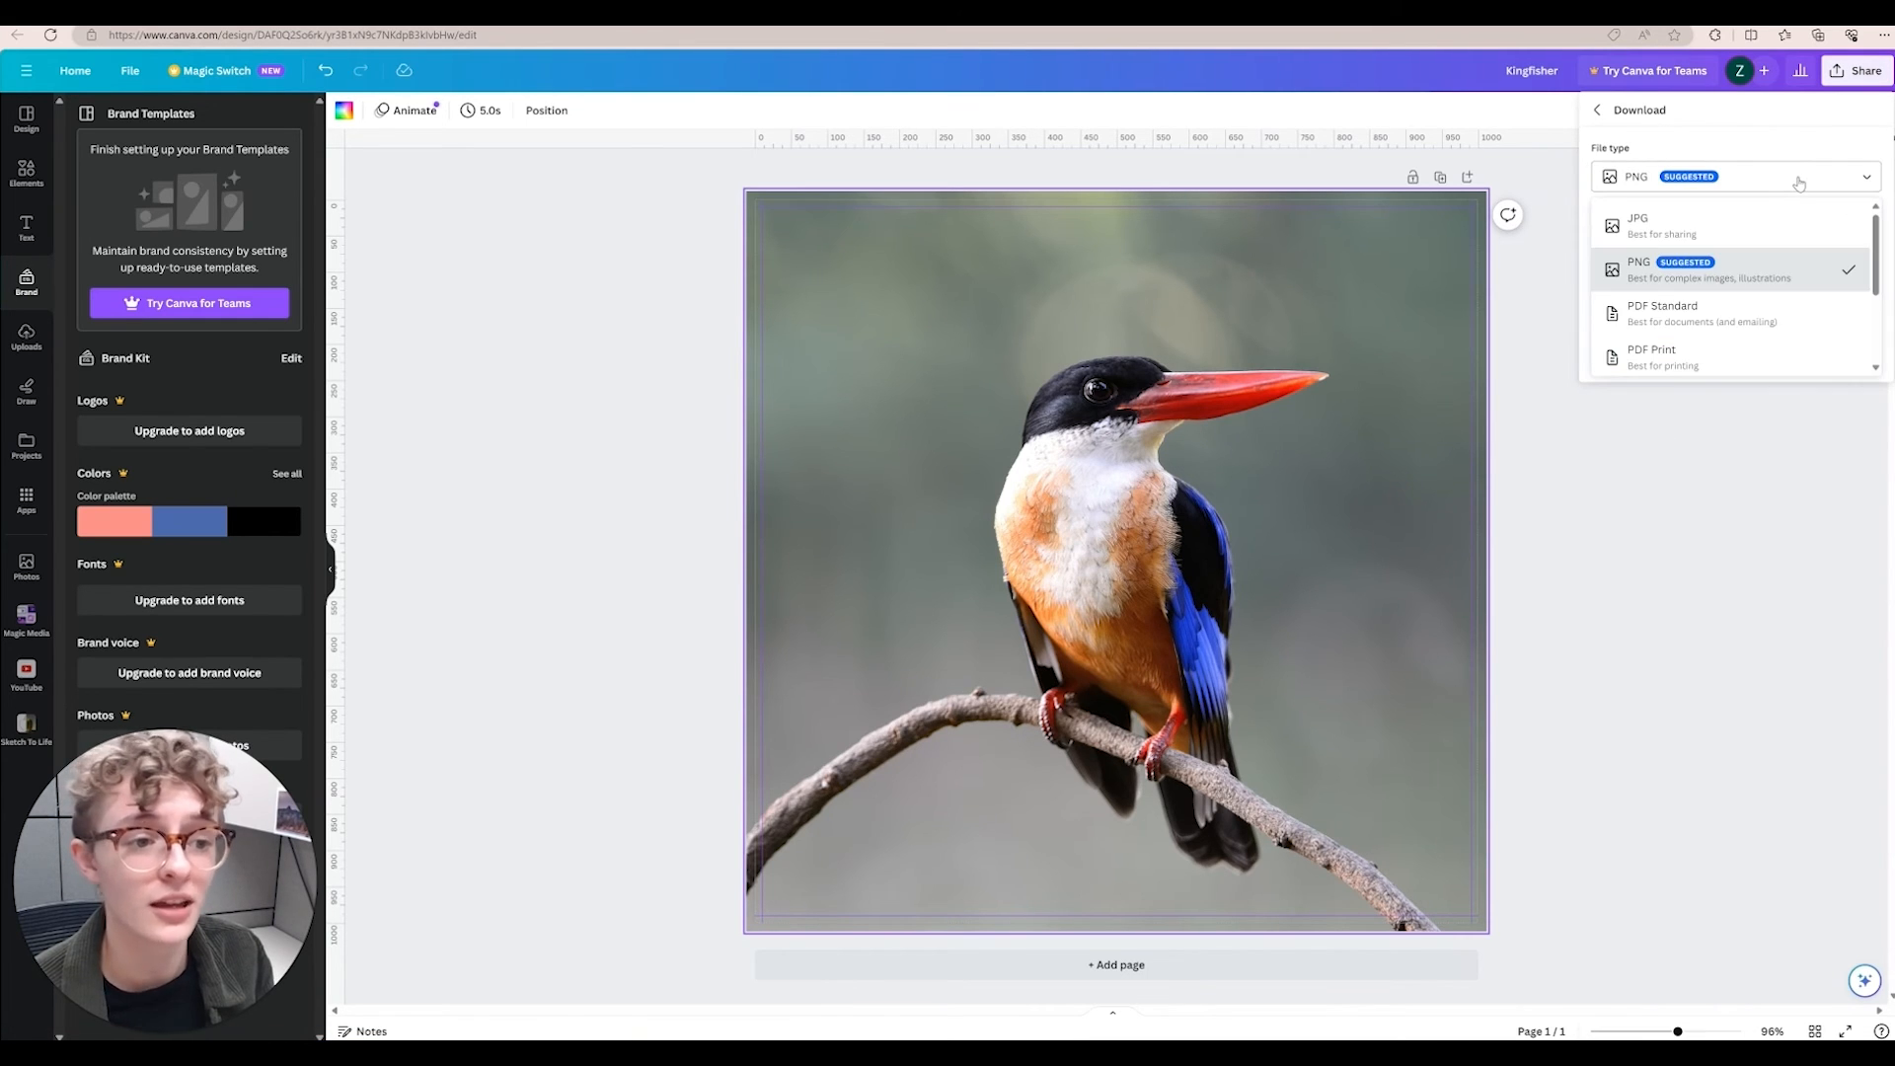
{"action": "left_click", "coordinate": [1734, 354]}
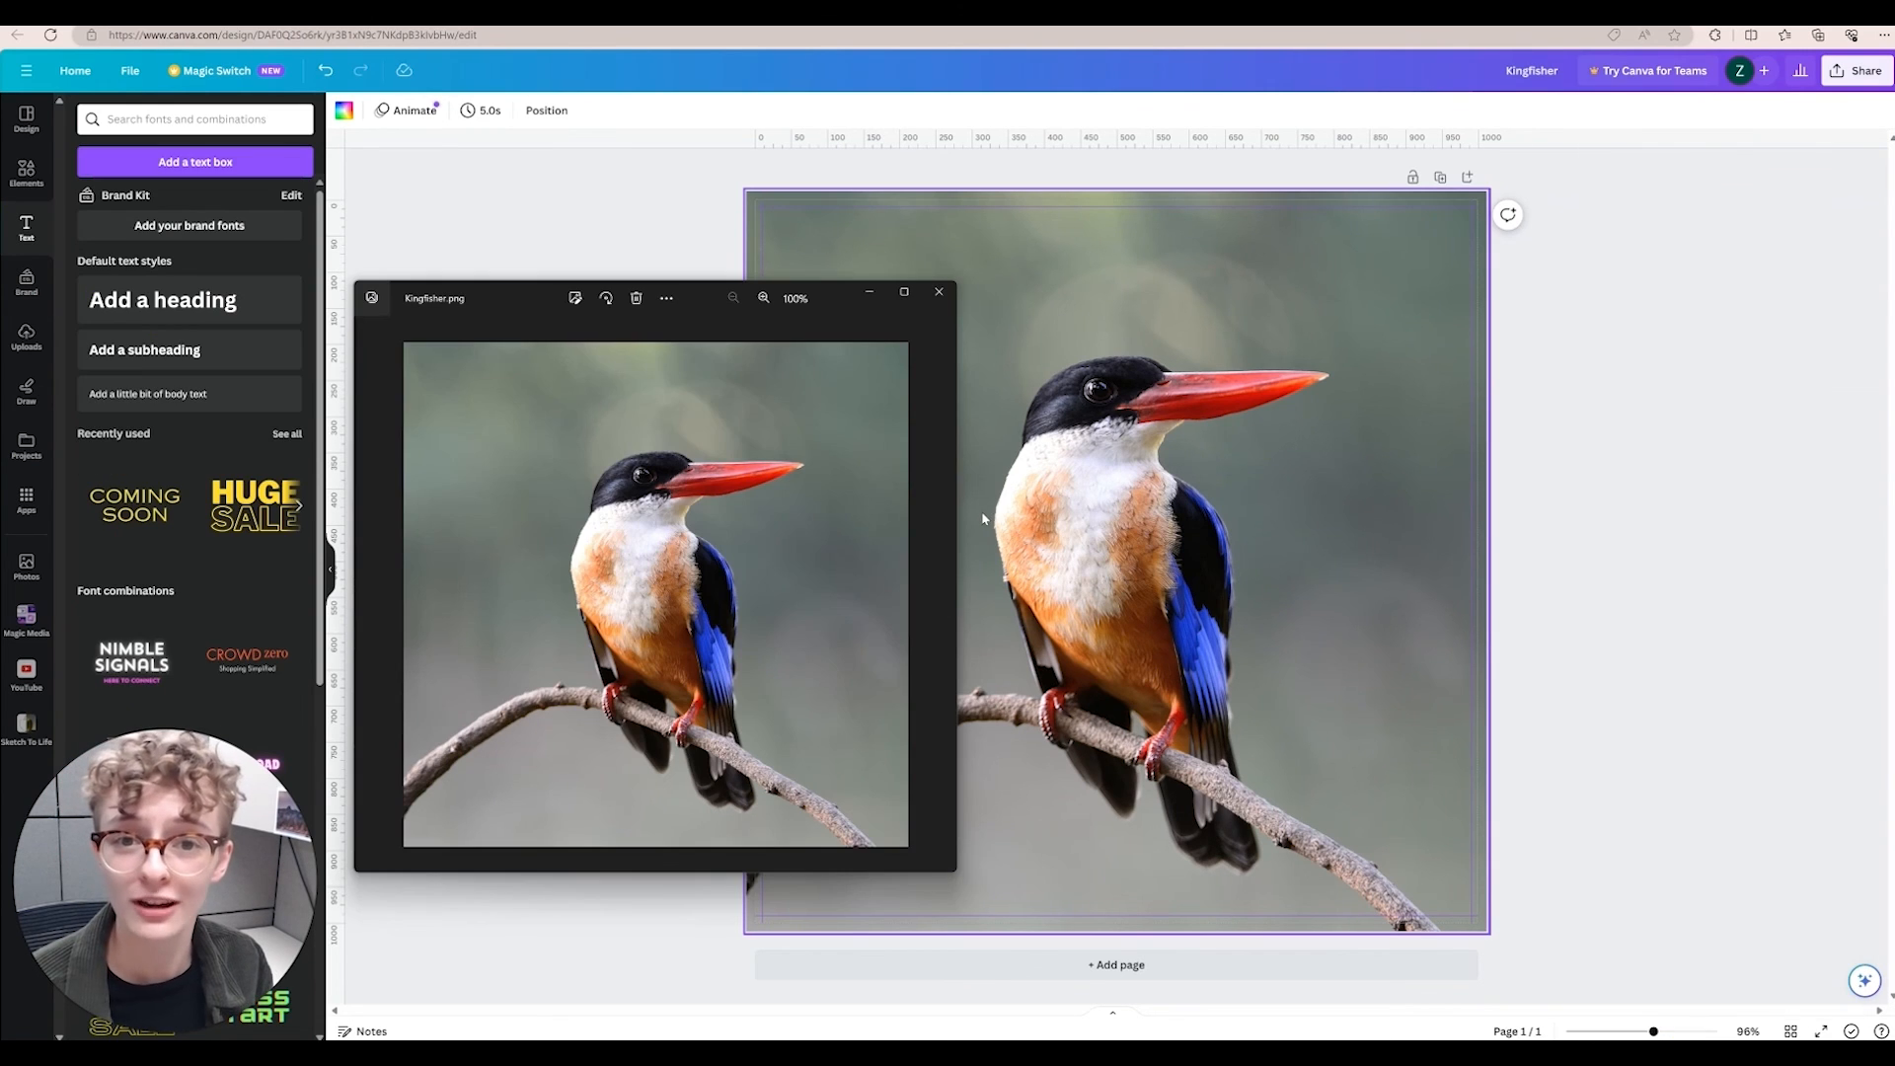
{"action": "mouse_move", "coordinate": [974, 485]}
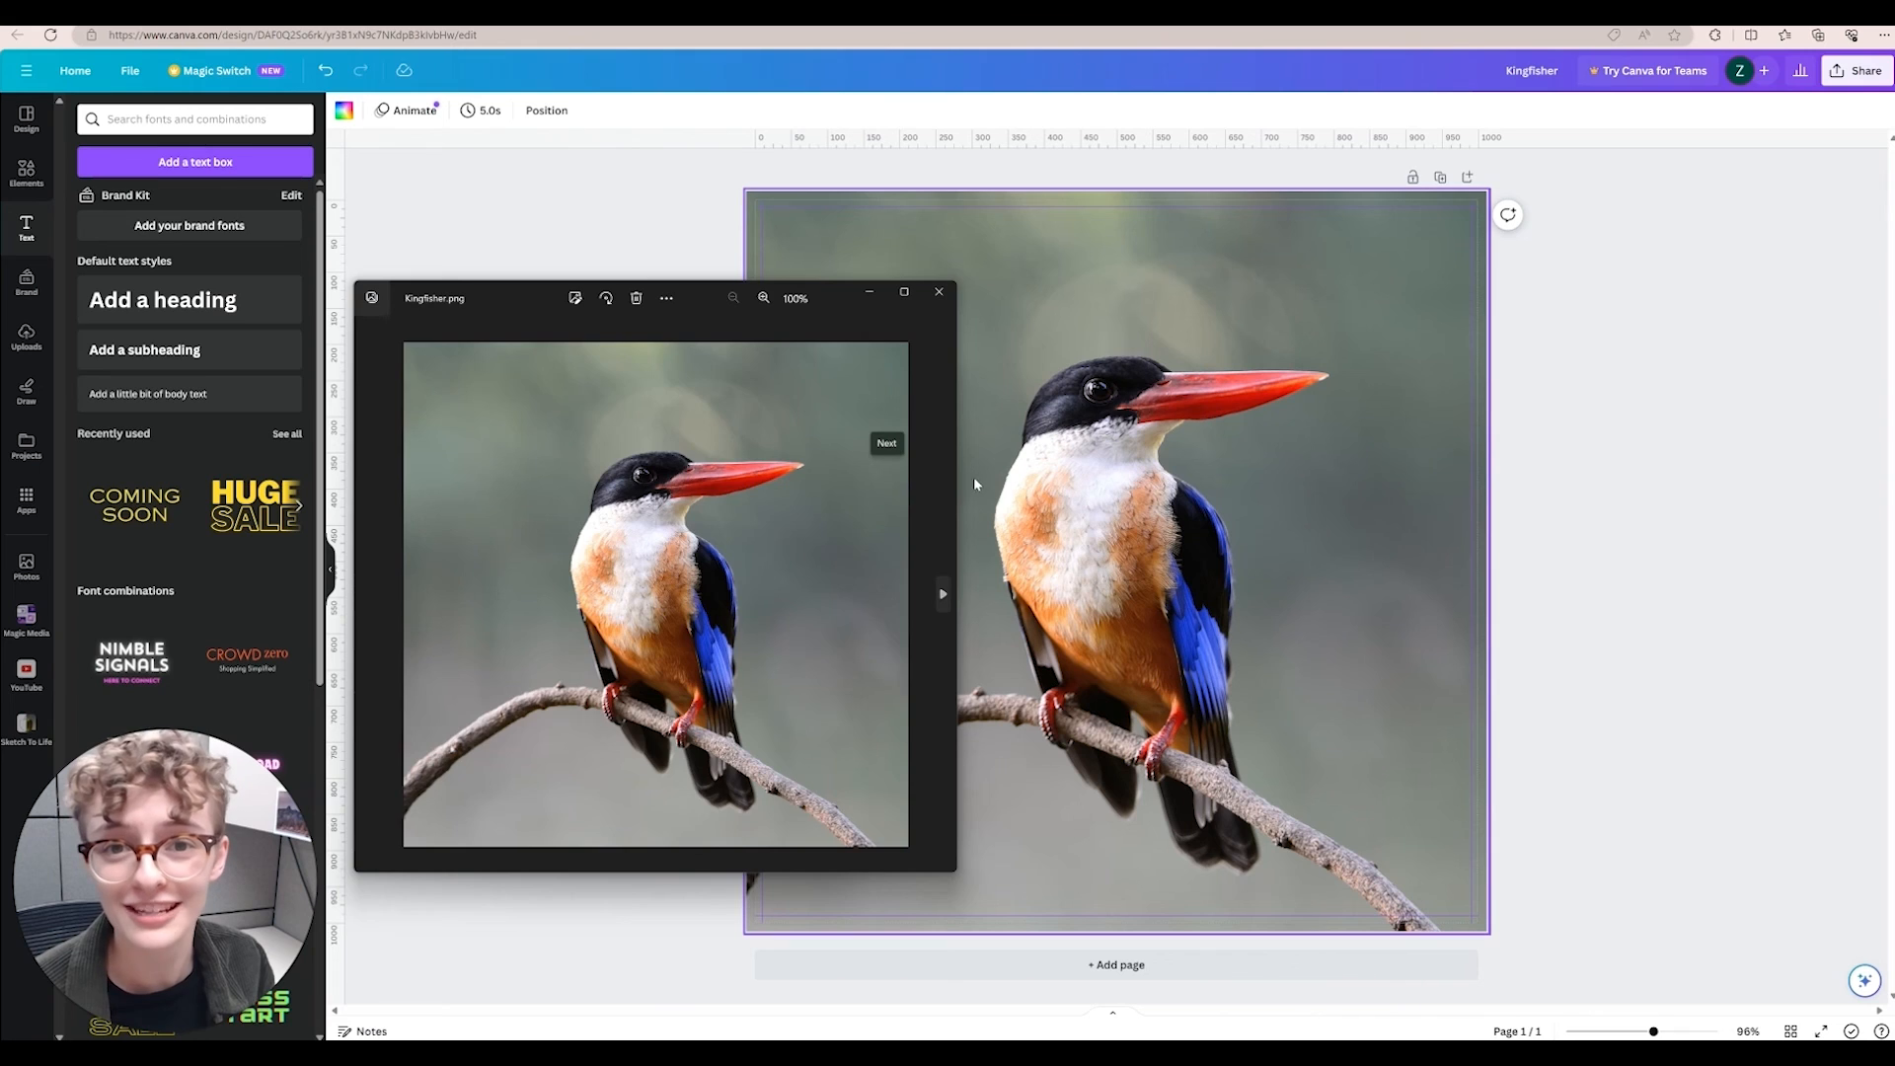
Close the Windows Photos preview of Kingfisher.png
{"action": "left_click", "coordinate": [938, 298]}
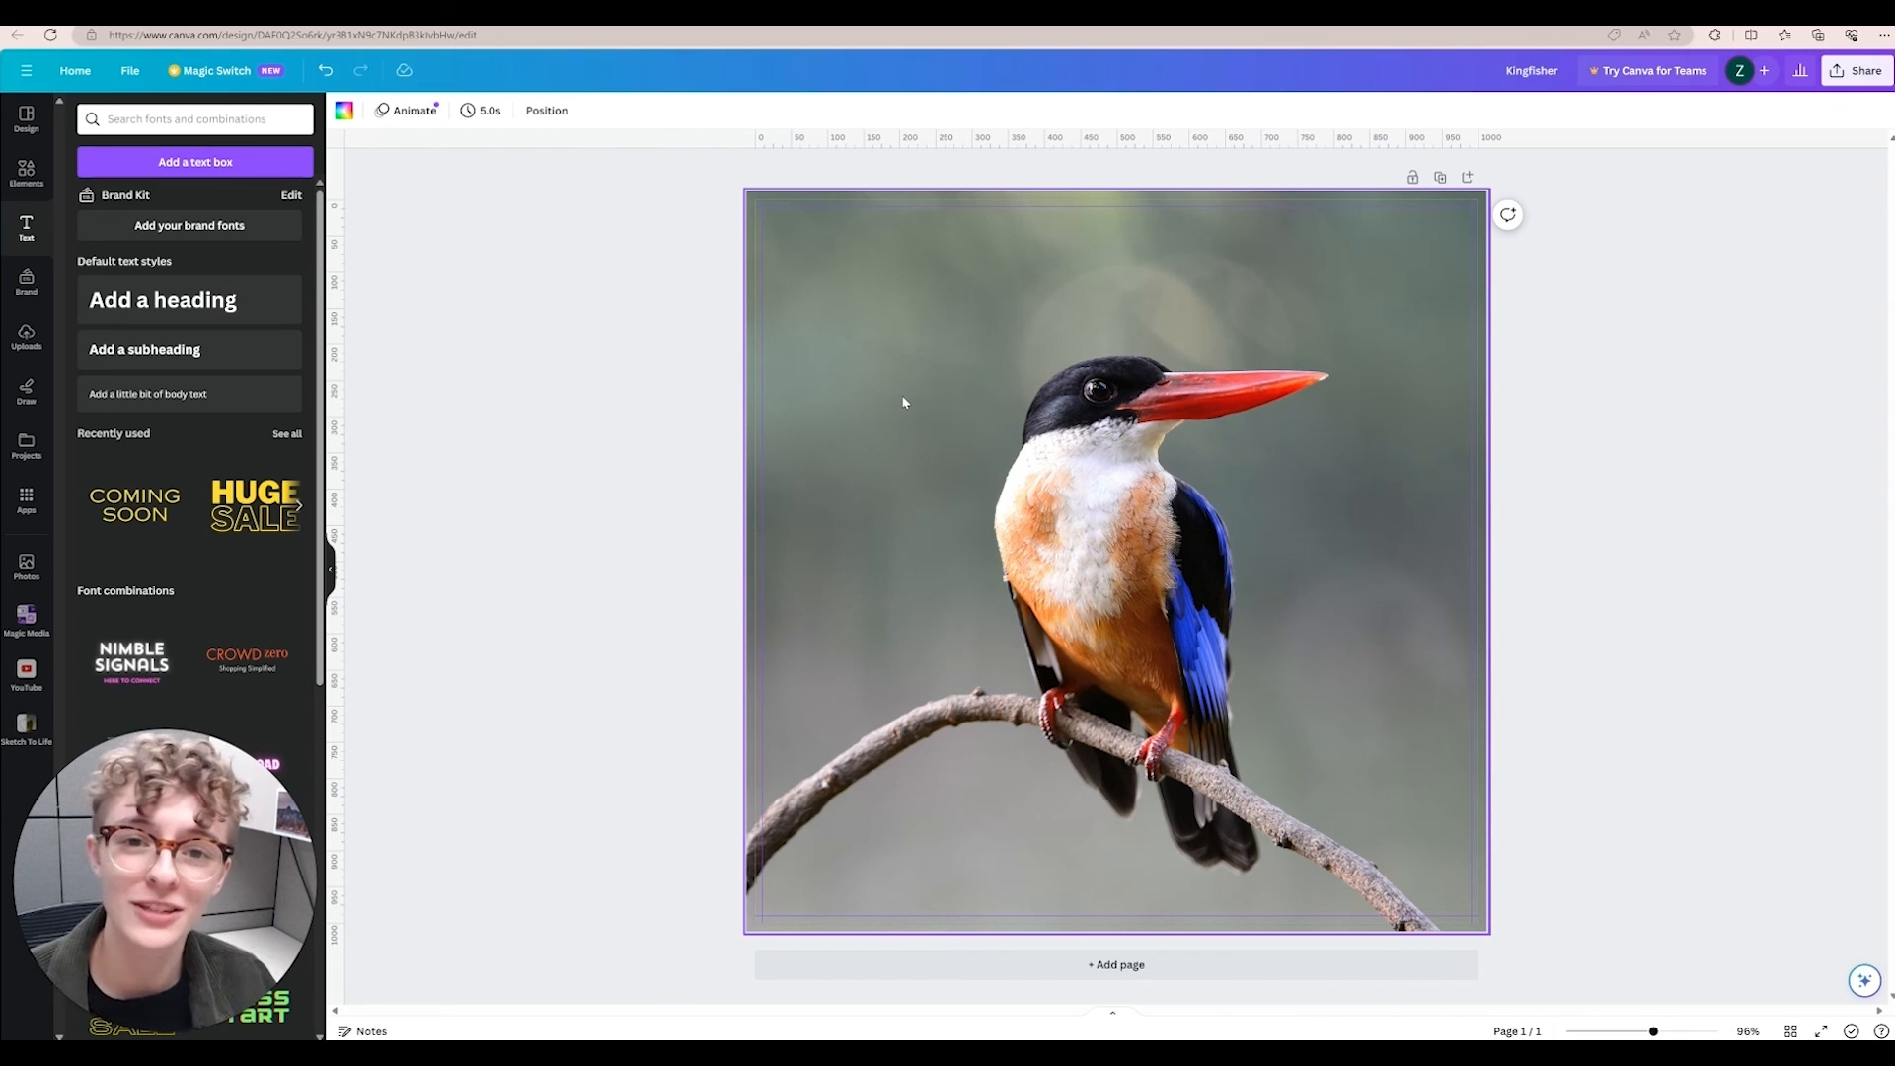